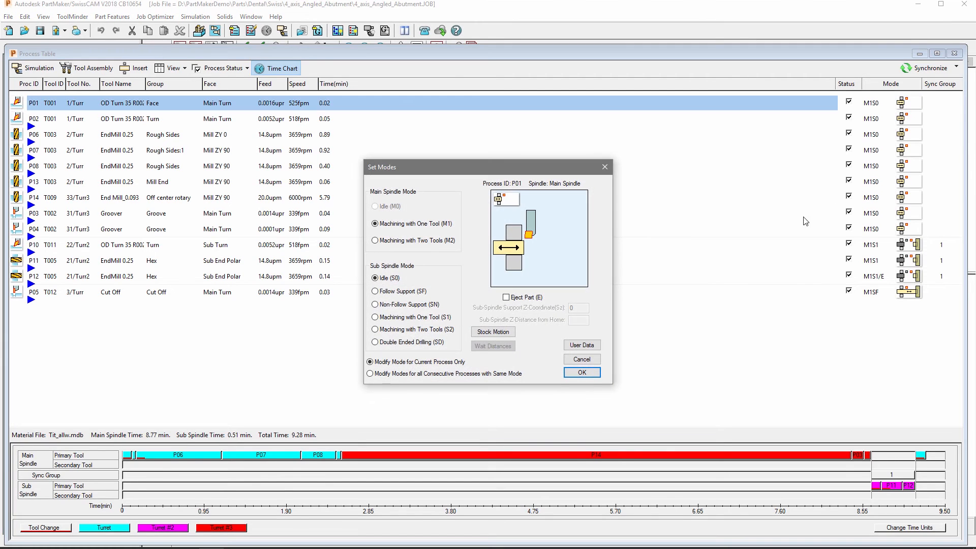
# Confirm modes M1 and S1 for process P01 in the Set Modes dialog.
pyautogui.click(582, 372)
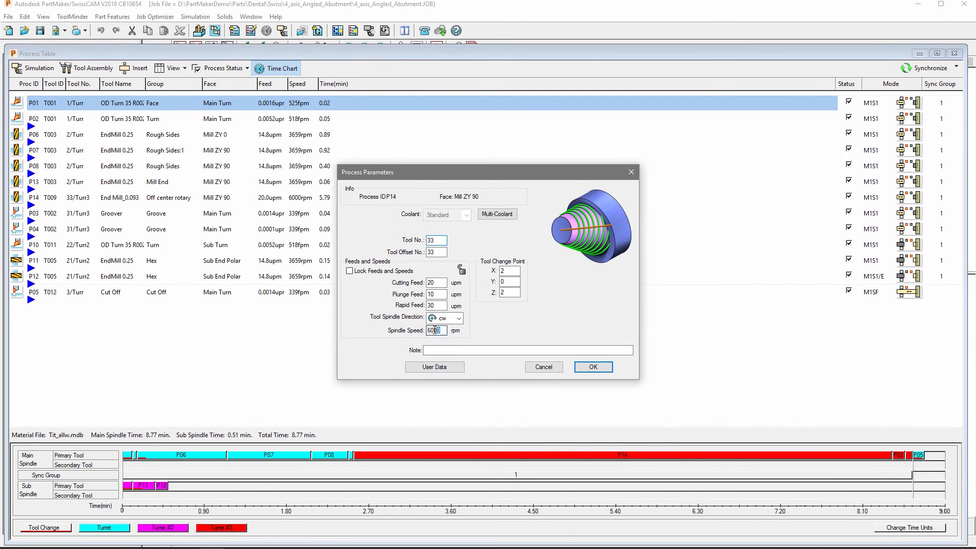
# Enter 5000 rpm as the spindle speed for process P14.
pyautogui.write('5000')
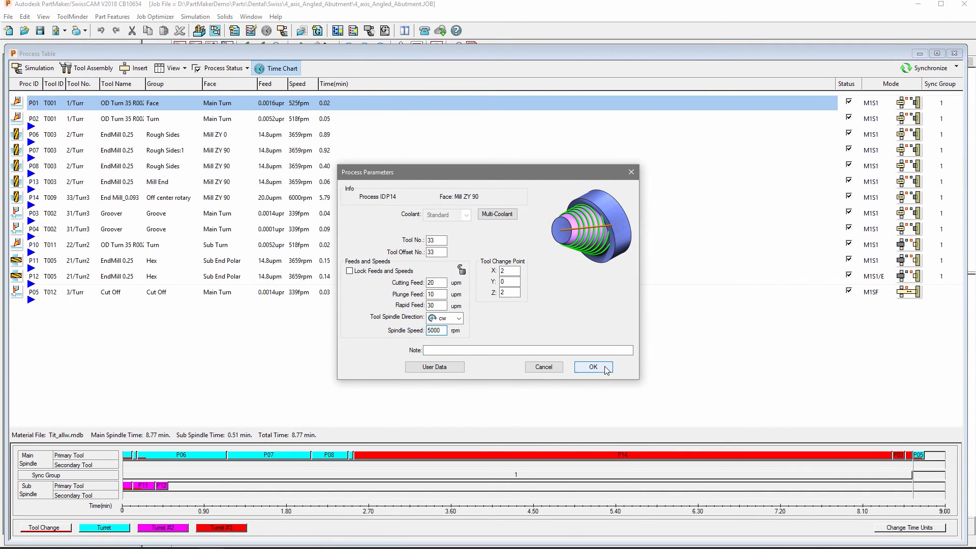